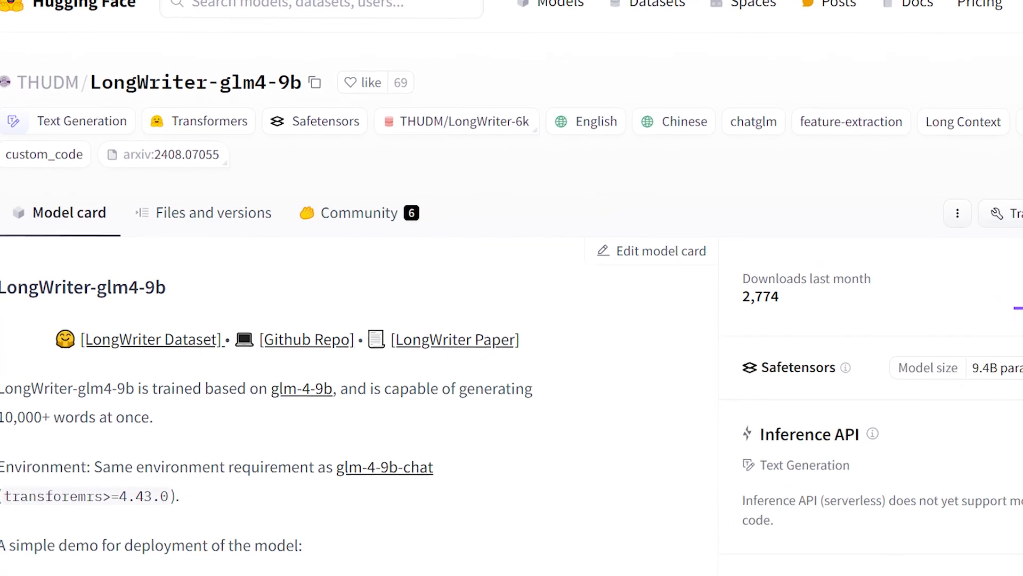
key("alt+tab")
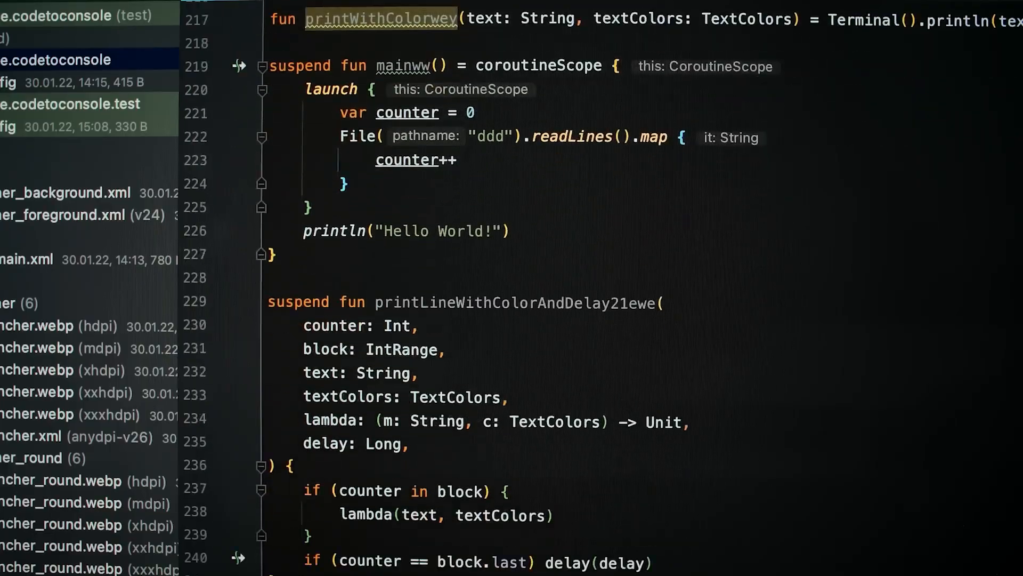